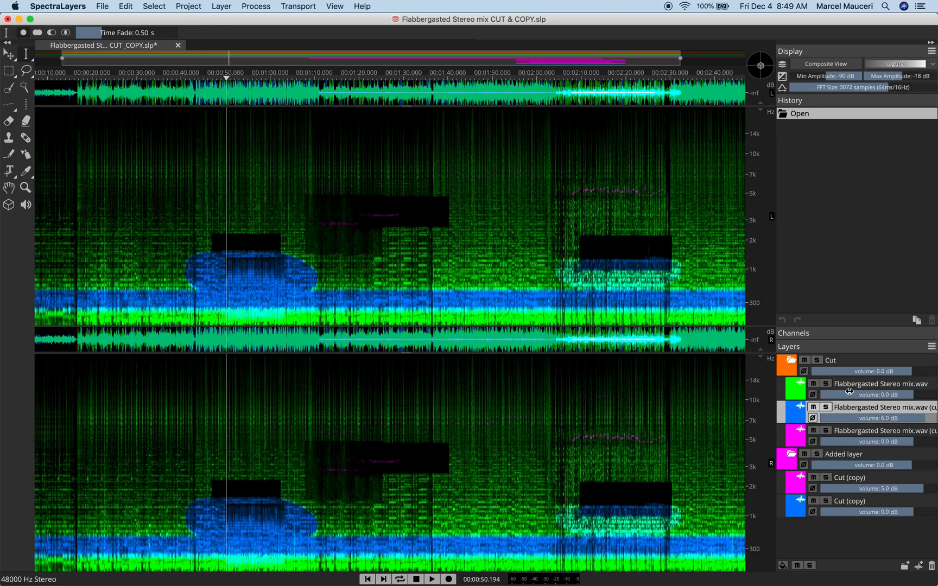
# Step: Solo the second Flabbergasted Stereo mix.wav layer and play it back alone
pyautogui.click(826, 407)
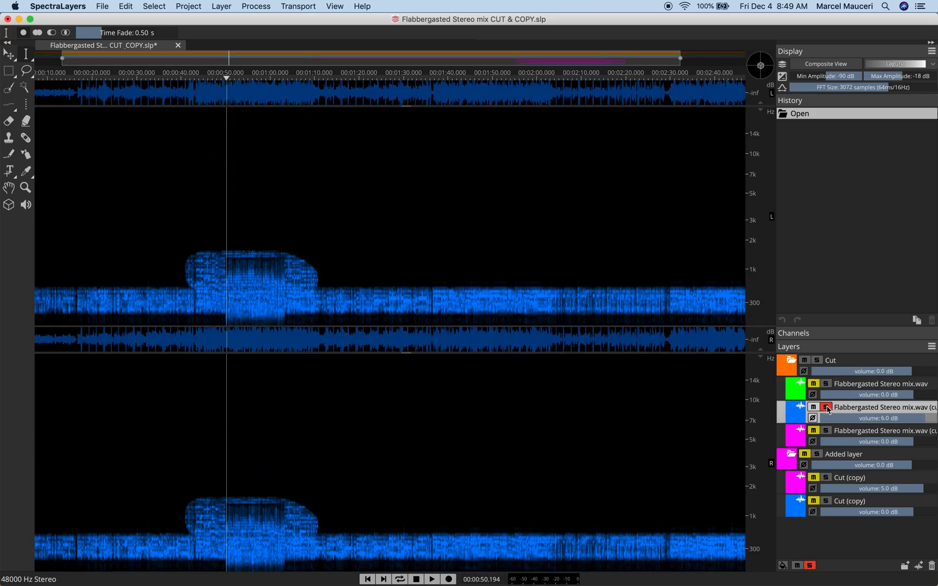
pyautogui.click(431, 578)
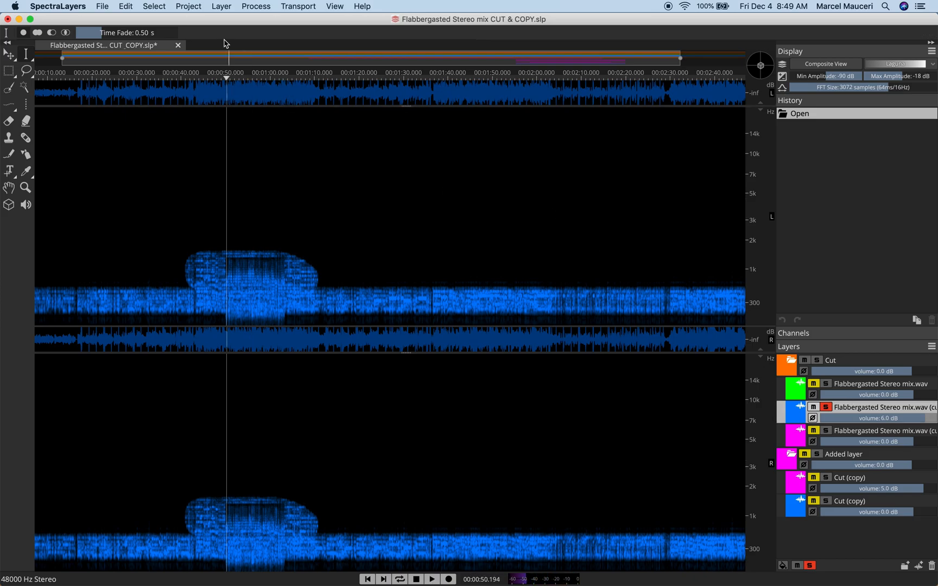
# Step: Start Unmix Components on the layer with Unmix transients kept and Reconstruct hidden noise enabled
pyautogui.click(221, 6)
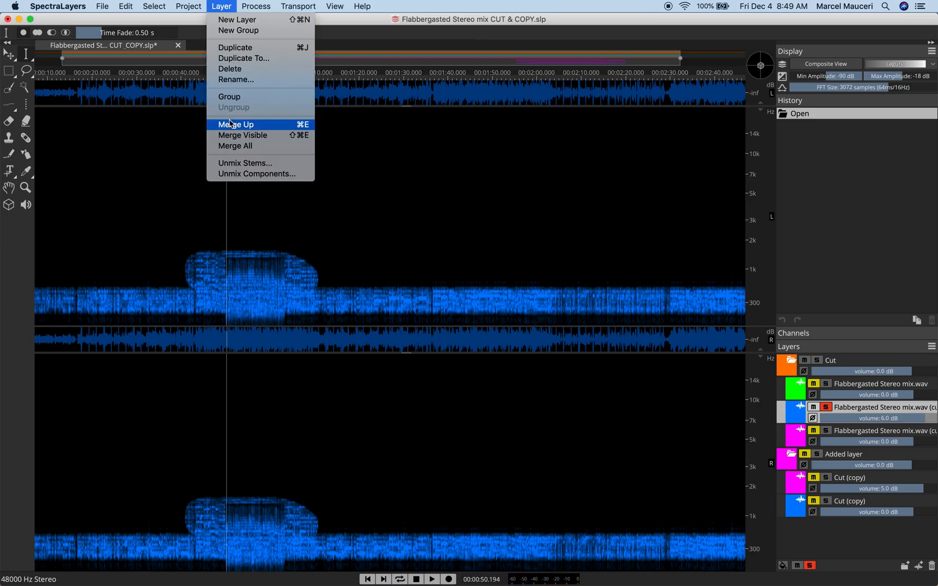
pyautogui.moveTo(256, 174)
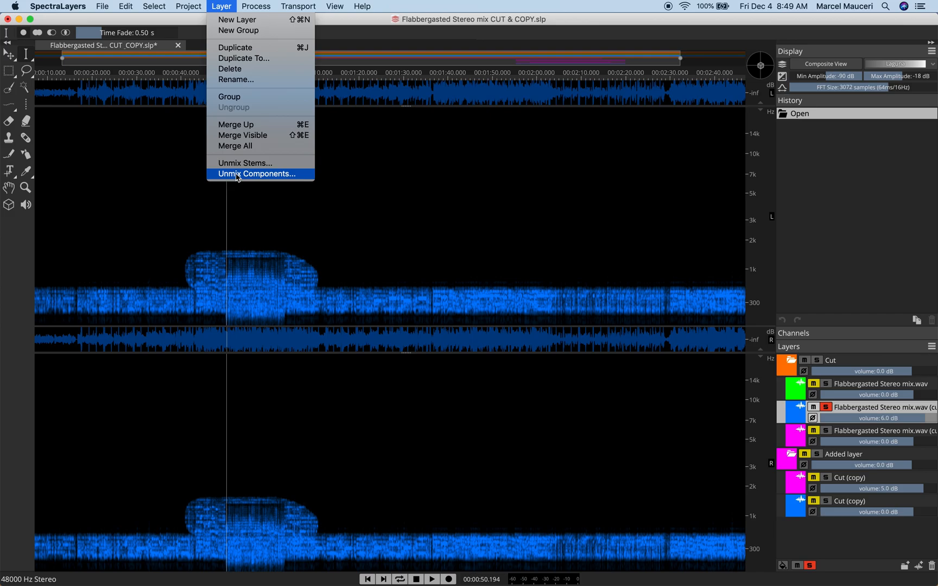
pyautogui.click(257, 173)
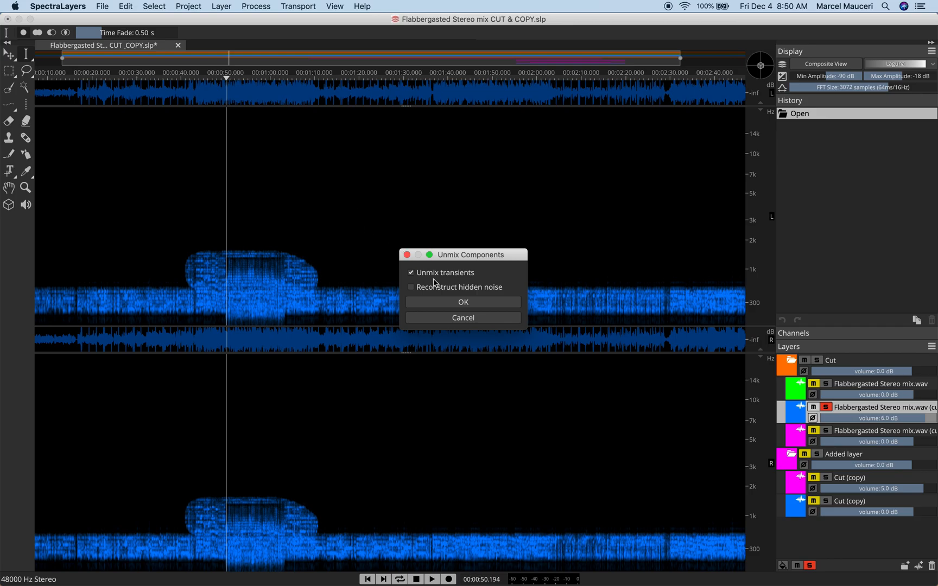
pyautogui.moveTo(436, 292)
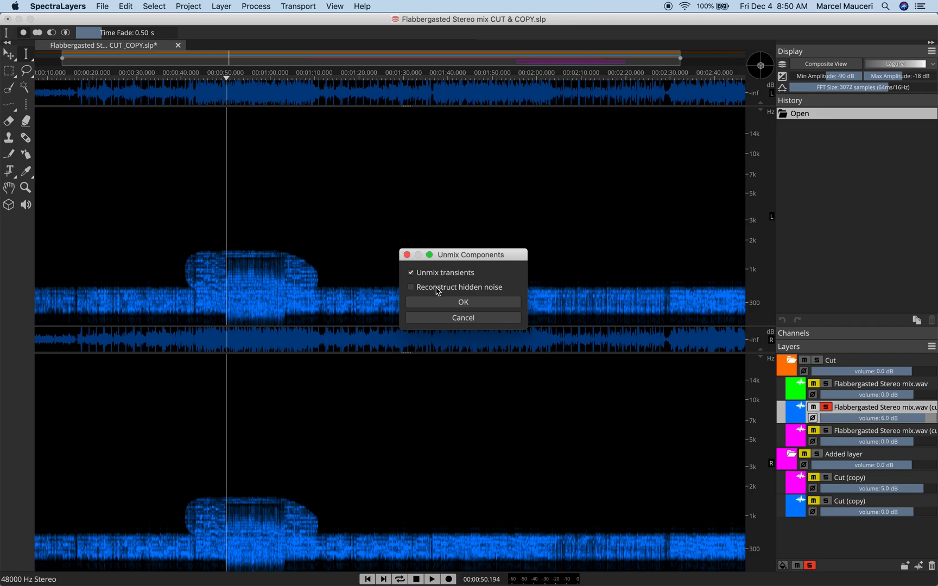
pyautogui.moveTo(458, 283)
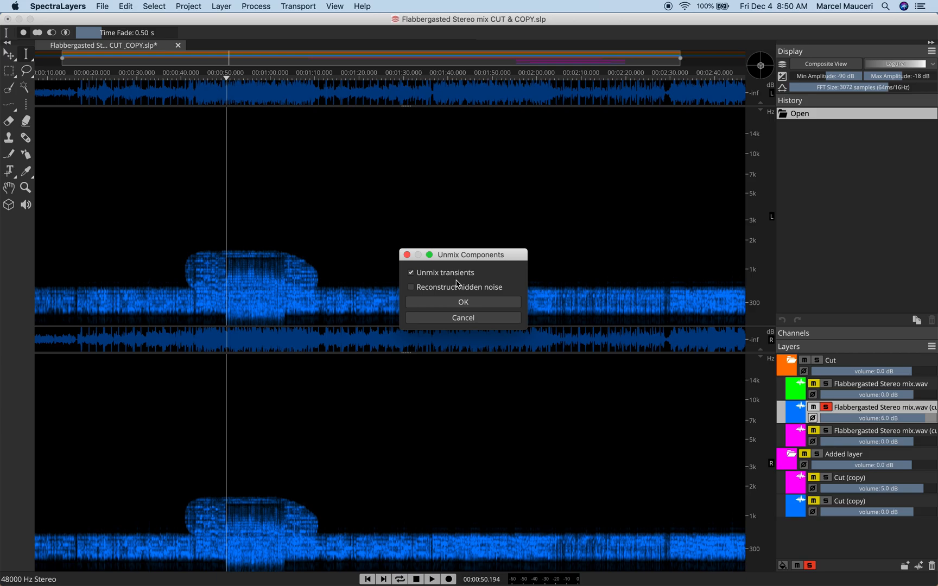
pyautogui.moveTo(474, 296)
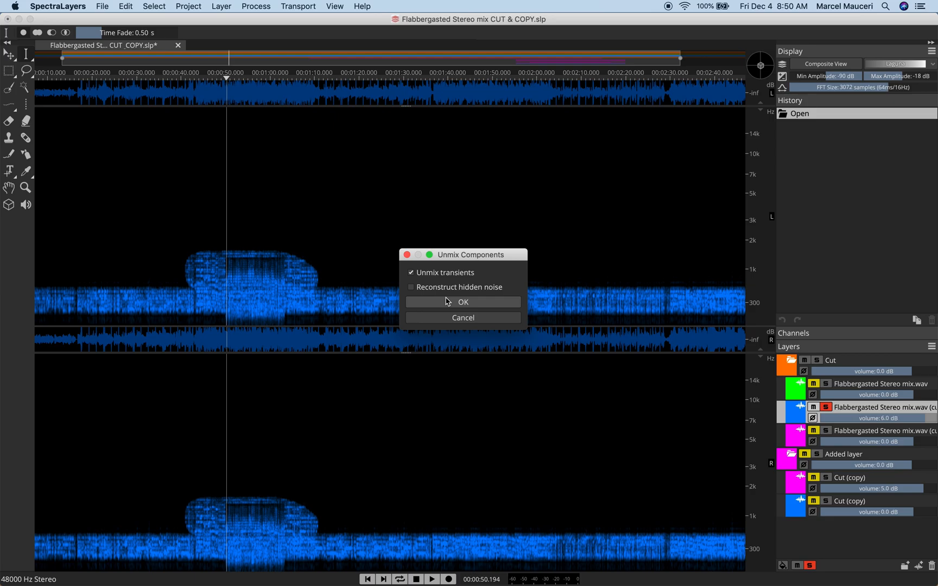
pyautogui.moveTo(411, 291)
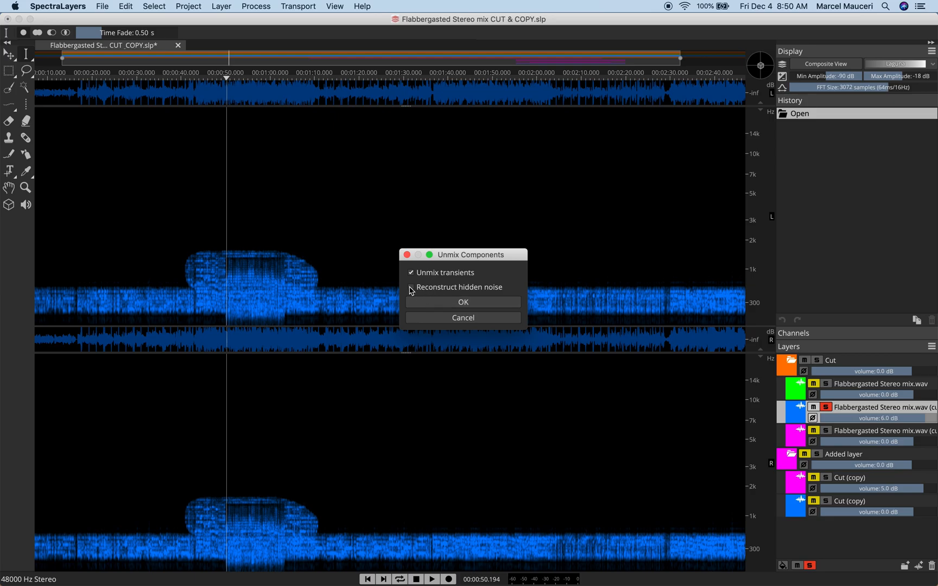
pyautogui.click(411, 286)
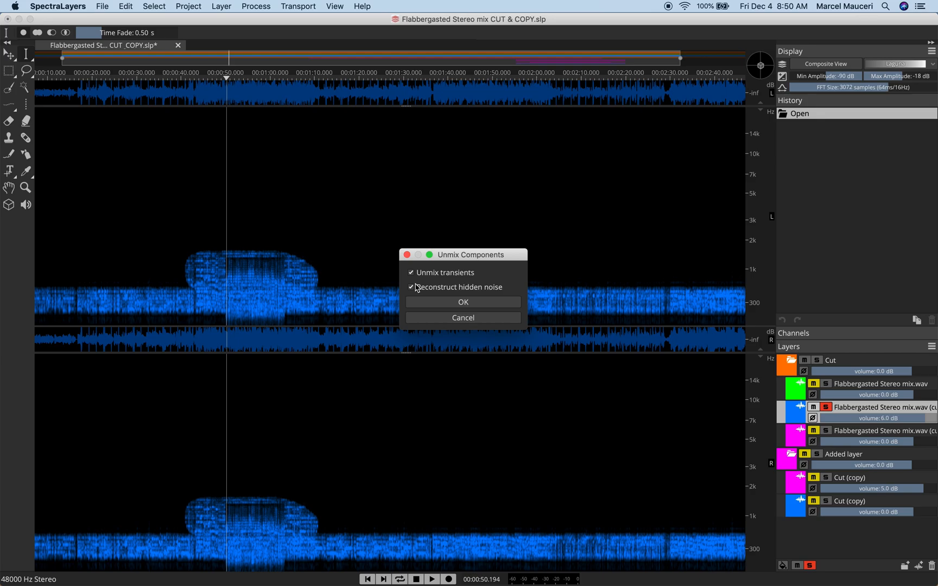
# Step: Run the unmix into Tonal, Transient and Noise layers, solo the new group and audition it
pyautogui.click(461, 302)
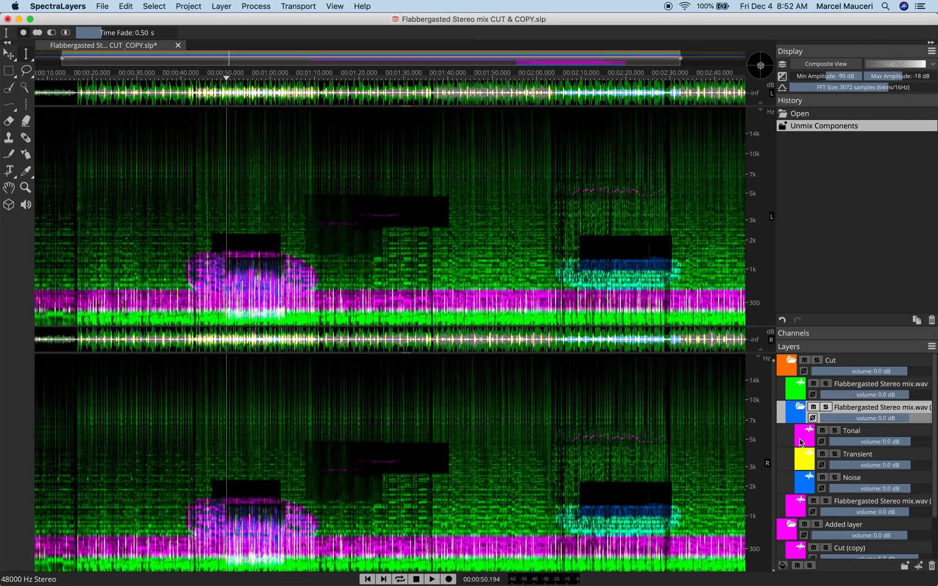
pyautogui.click(826, 407)
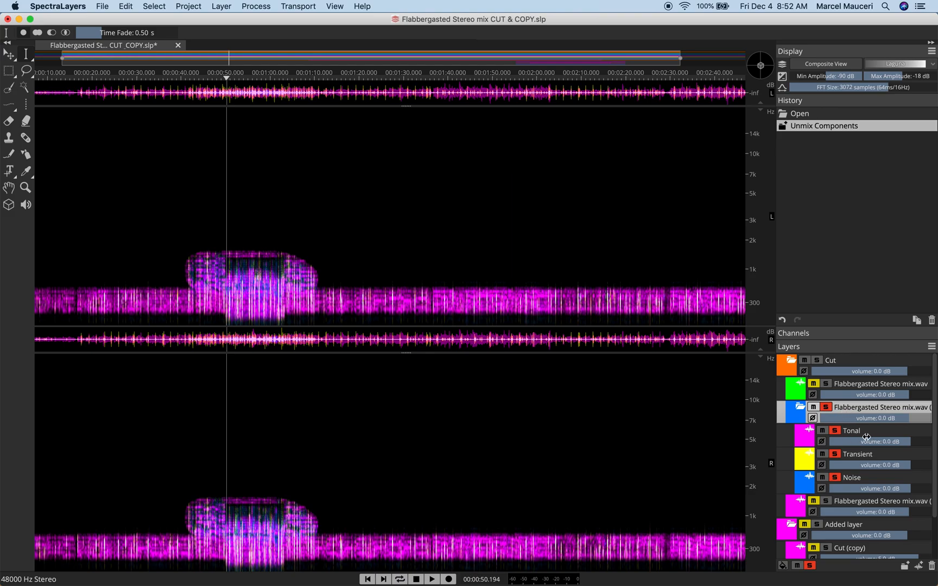
pyautogui.moveTo(855, 459)
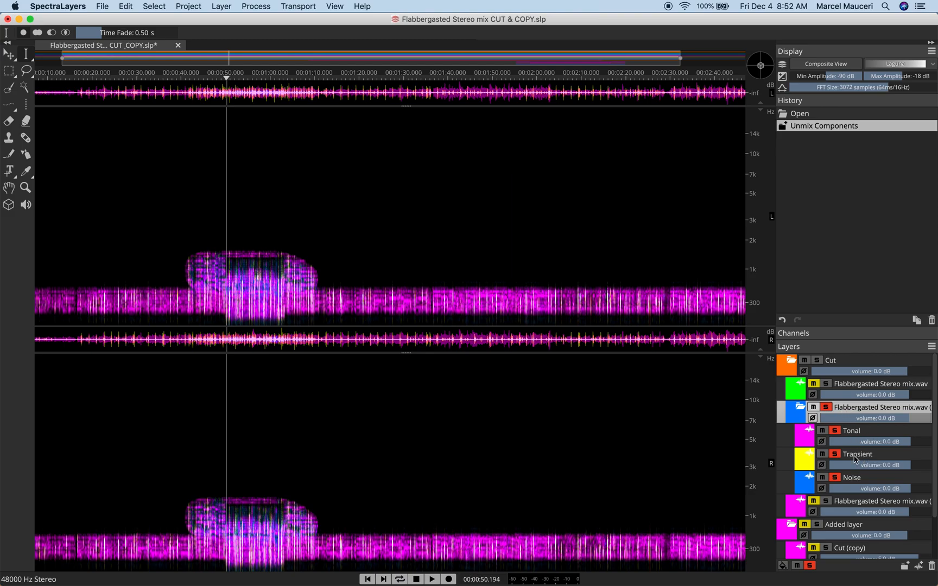
pyautogui.moveTo(820, 418)
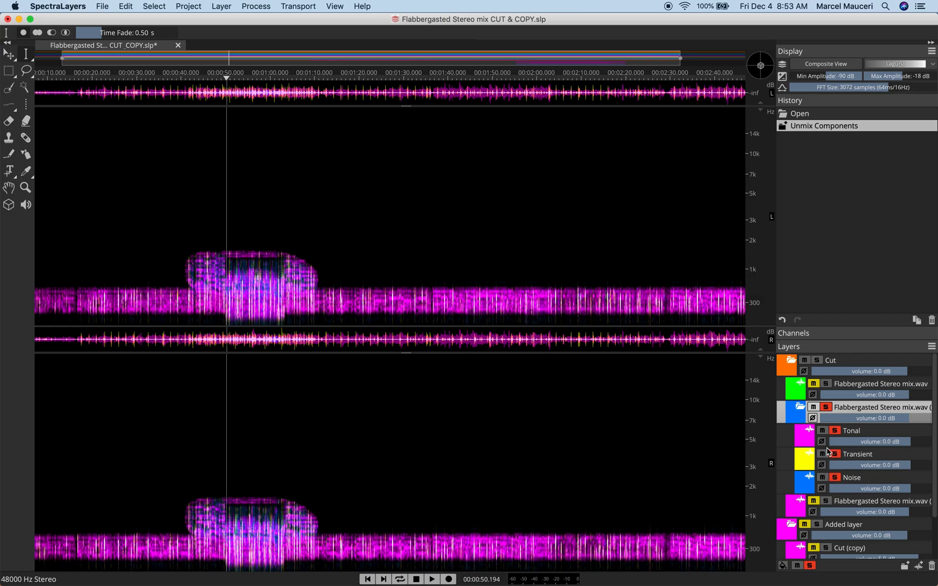
pyautogui.moveTo(832, 443)
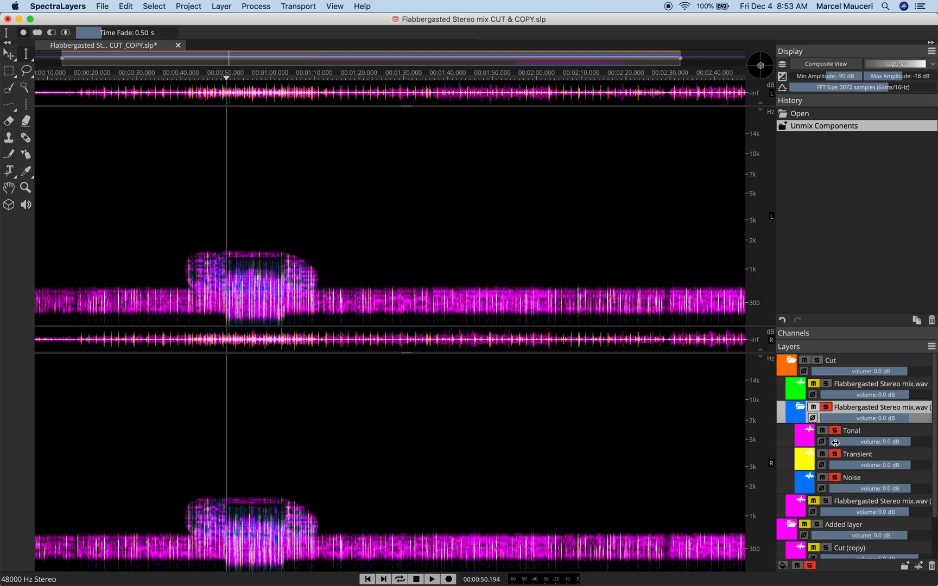
pyautogui.click(431, 578)
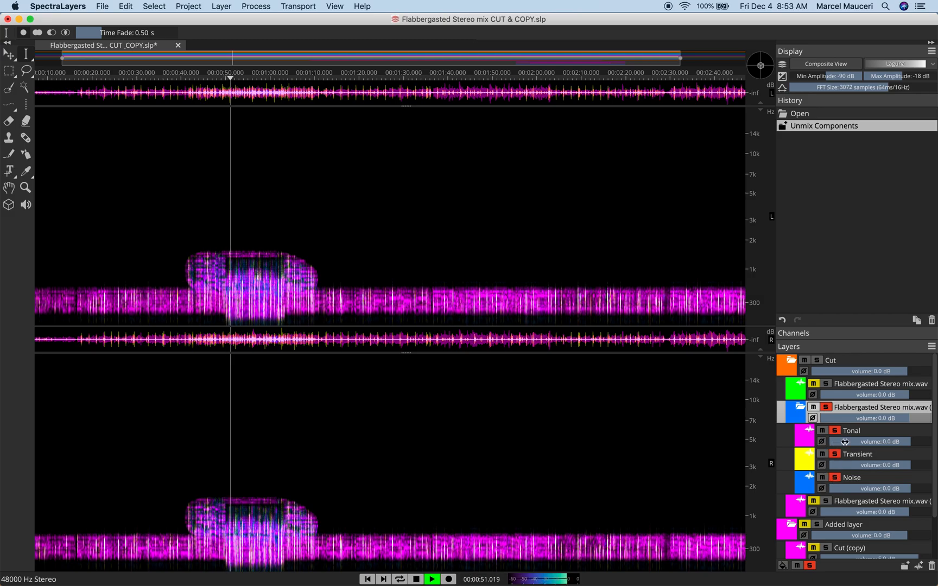
pyautogui.click(431, 579)
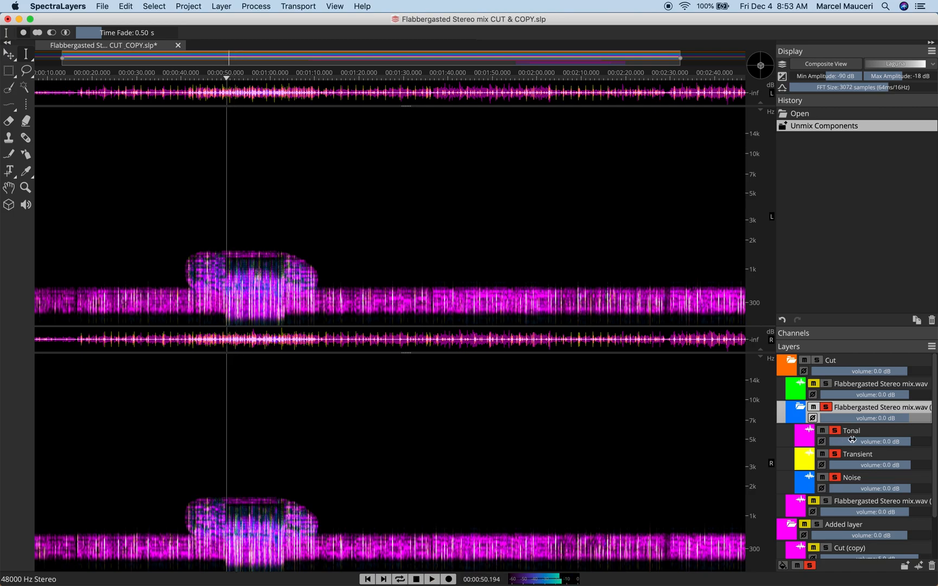
# Step: Solo the Tonal component and play it back on its own
pyautogui.click(835, 430)
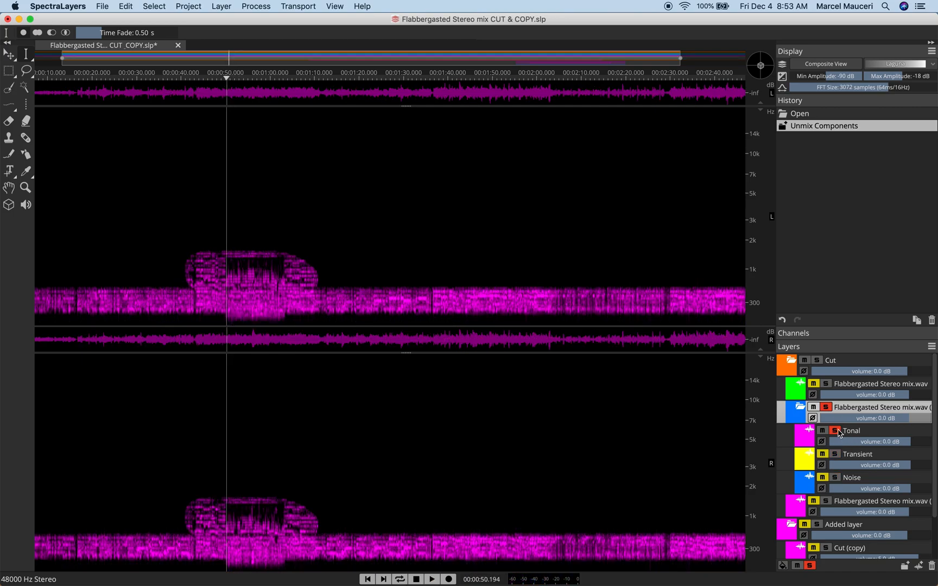
pyautogui.click(432, 579)
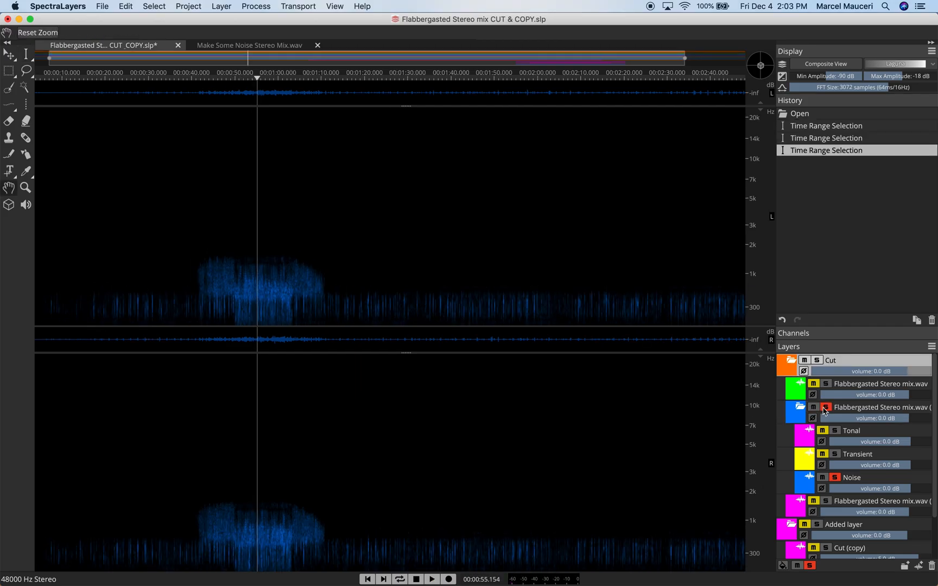
pyautogui.moveTo(824, 407)
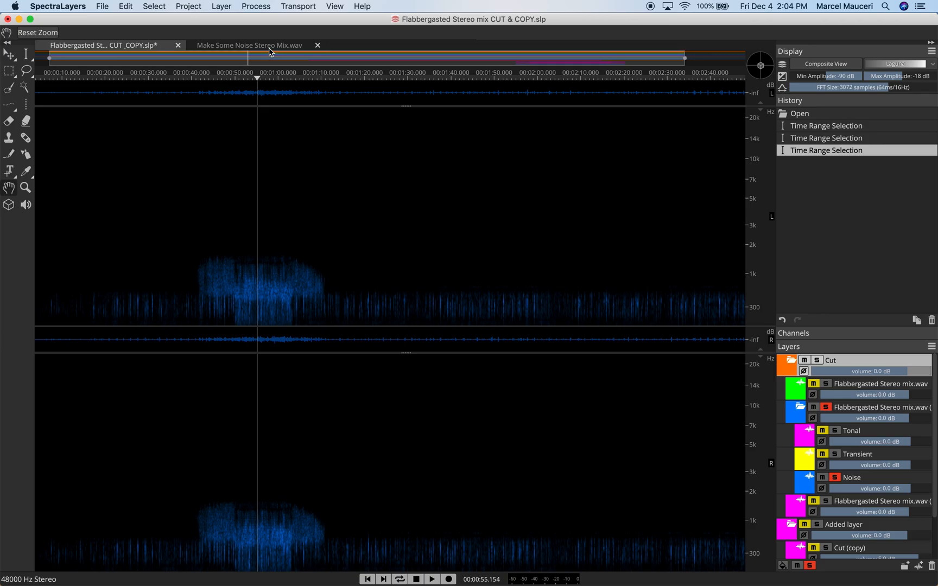
# Step: Bring up Unmix Stems for Make Some Noise Stereo Mix with Vocals, Piano, Drums and Bass checked
pyautogui.click(221, 6)
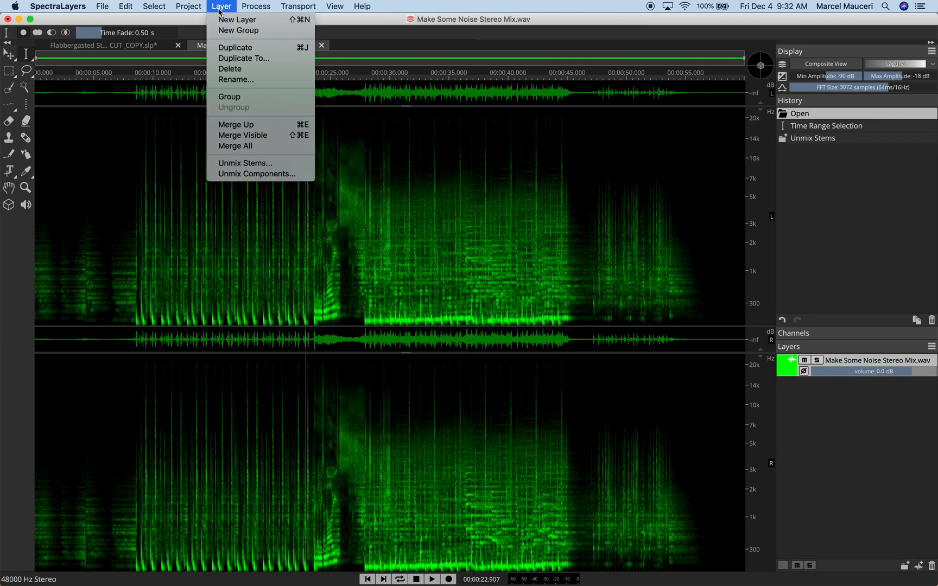
pyautogui.moveTo(241, 160)
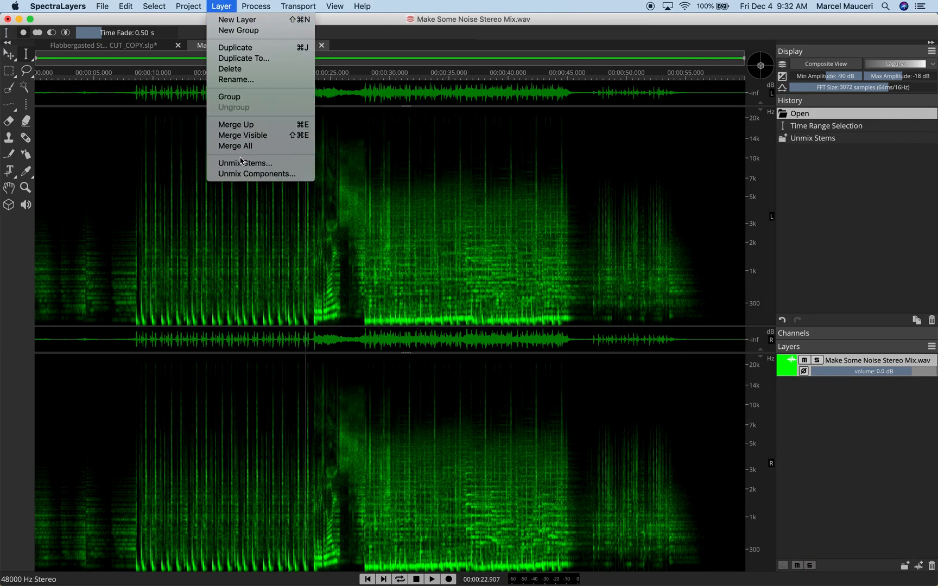
pyautogui.click(244, 163)
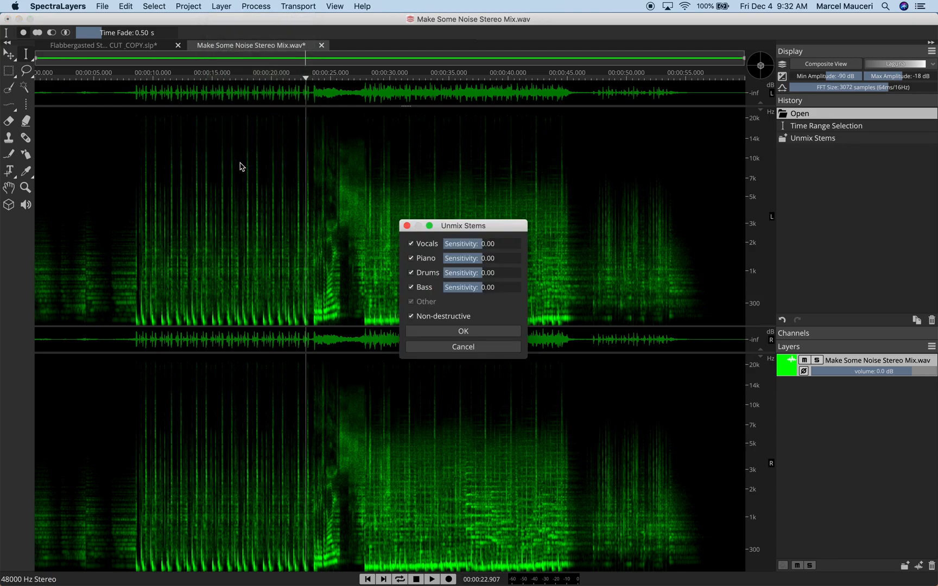
pyautogui.moveTo(355, 252)
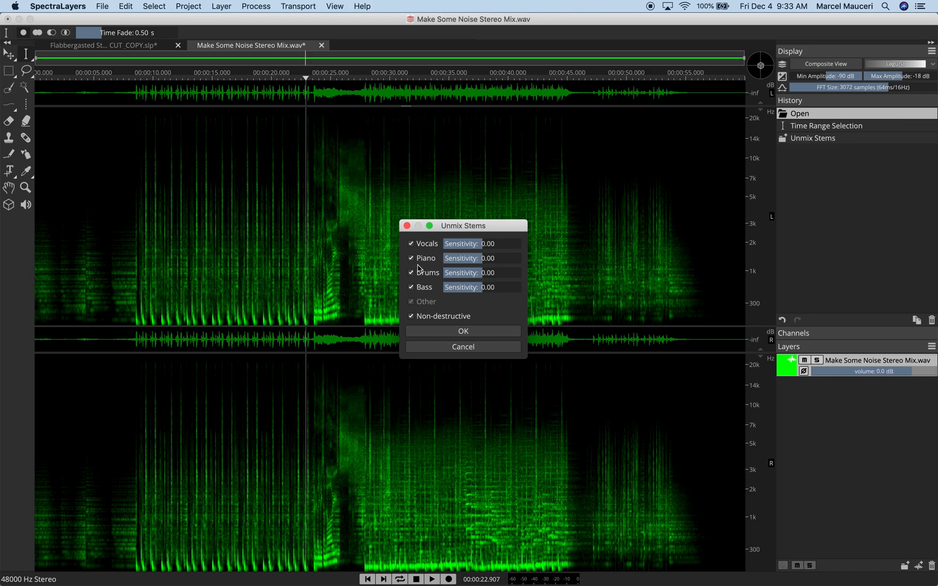
pyautogui.moveTo(419, 286)
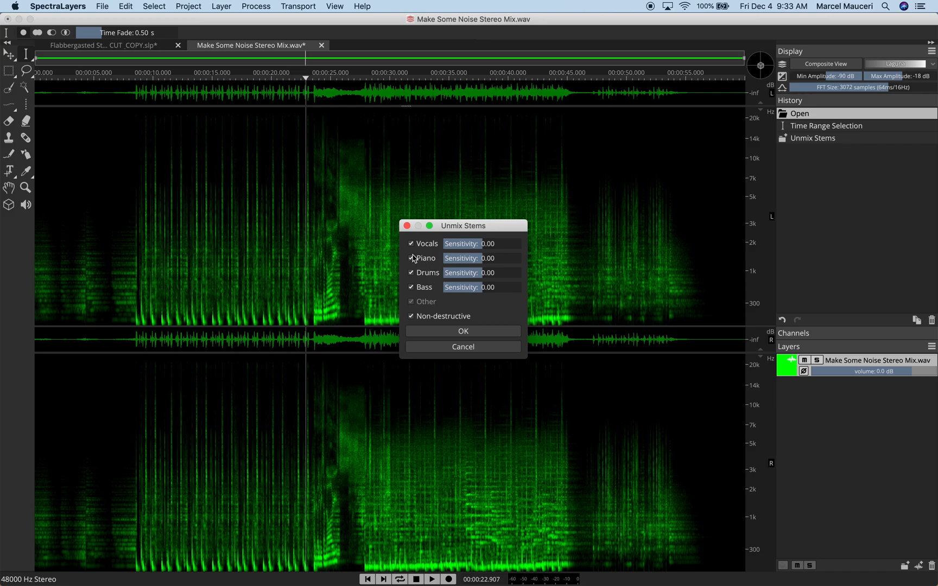
pyautogui.moveTo(415, 253)
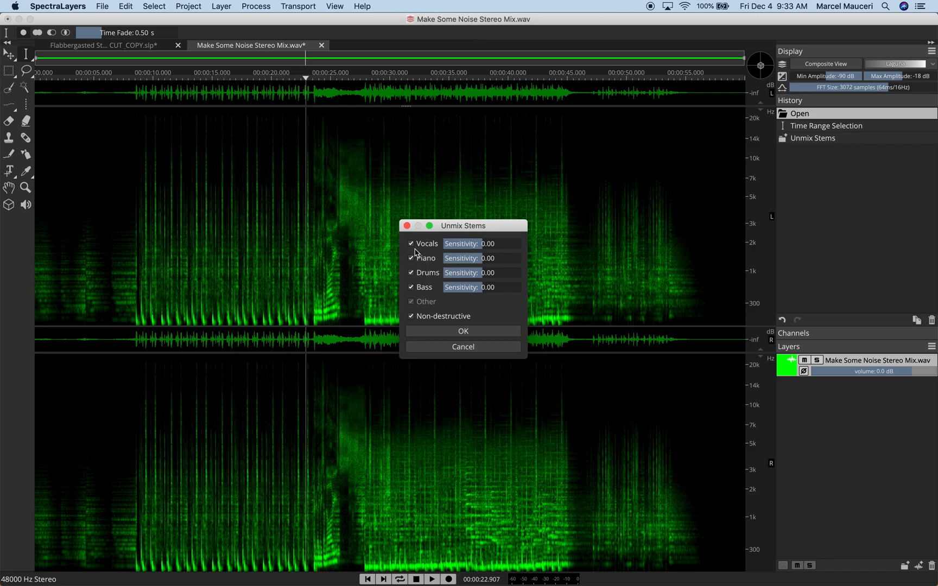
pyautogui.moveTo(482, 269)
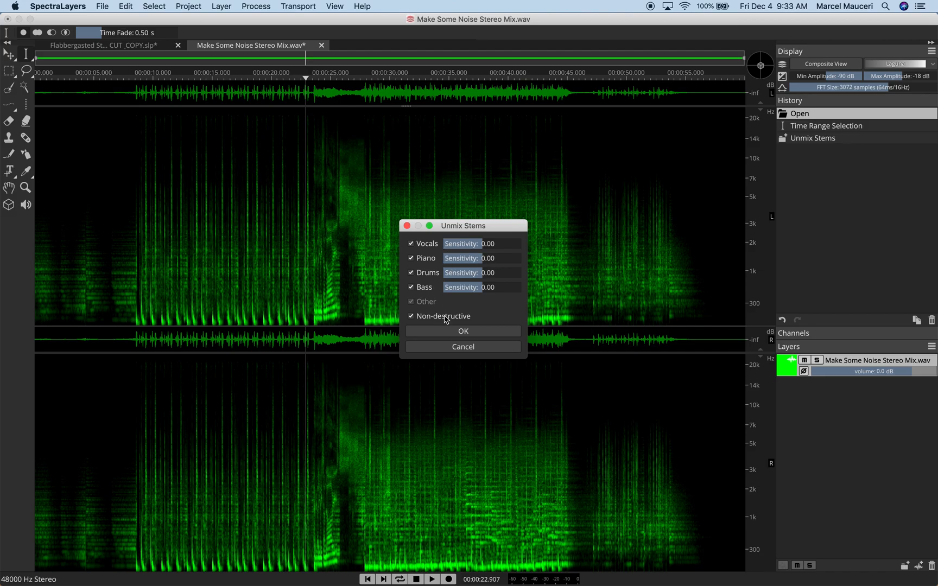
pyautogui.moveTo(440, 312)
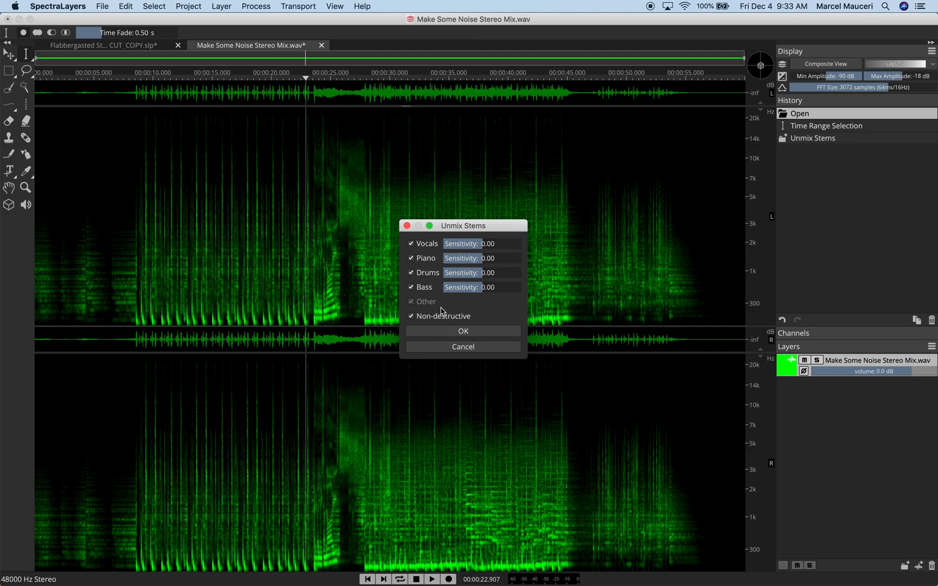
pyautogui.moveTo(445, 319)
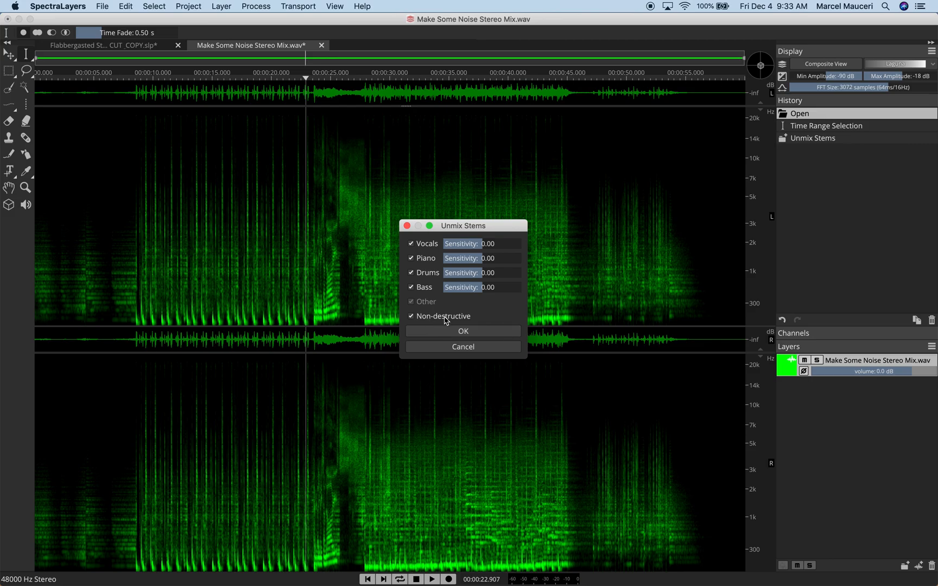
pyautogui.click(221, 7)
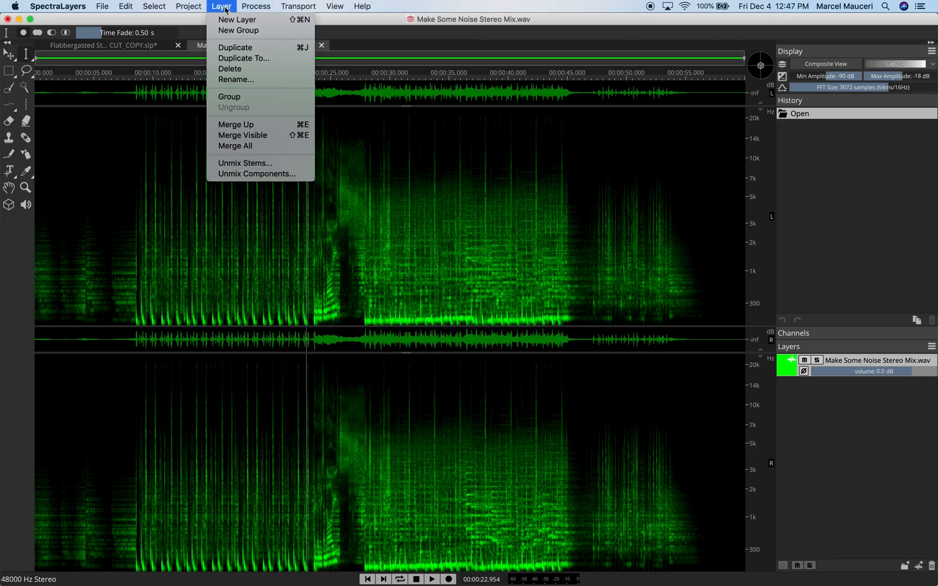
pyautogui.moveTo(243, 135)
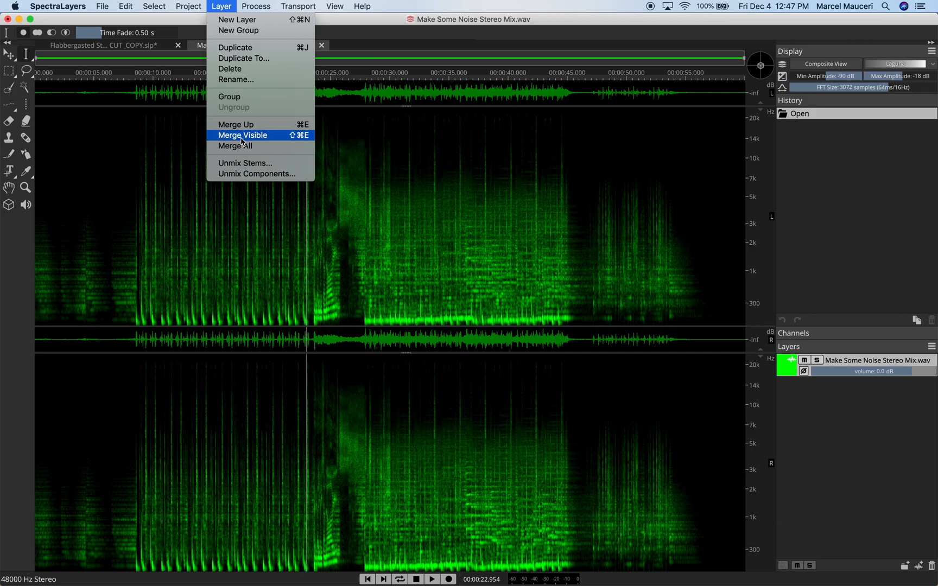
pyautogui.click(244, 163)
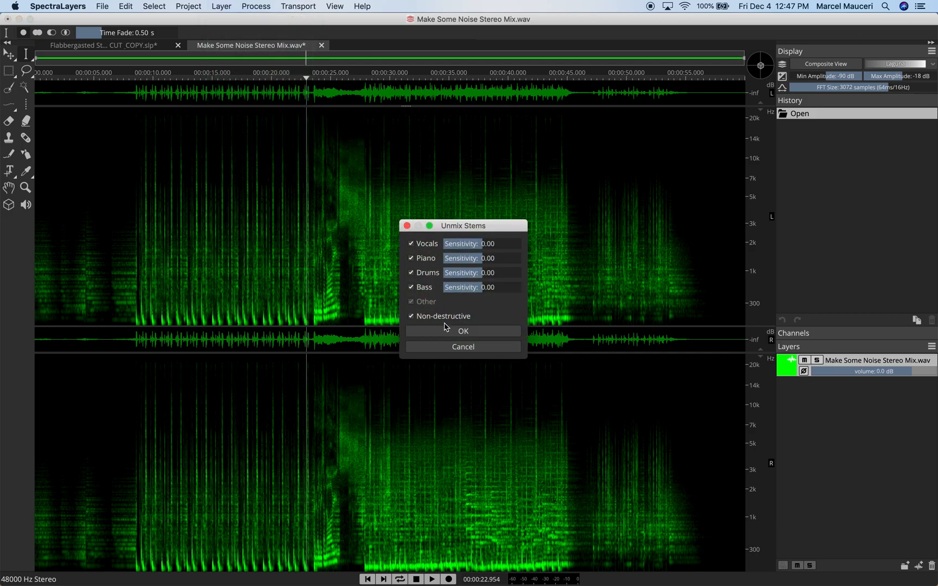
# Step: Run the stem separation, then solo and audition the Vocals stem
pyautogui.click(463, 331)
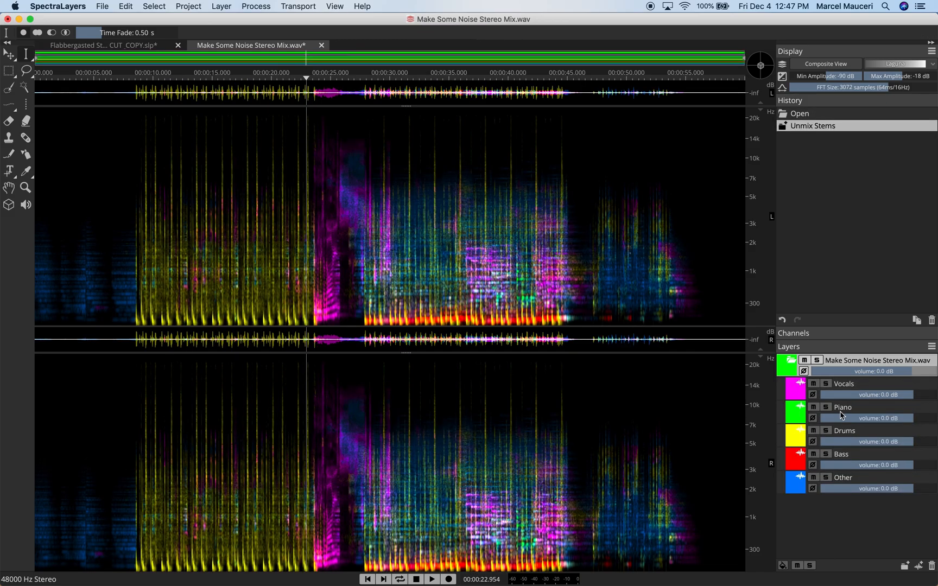
pyautogui.moveTo(827, 392)
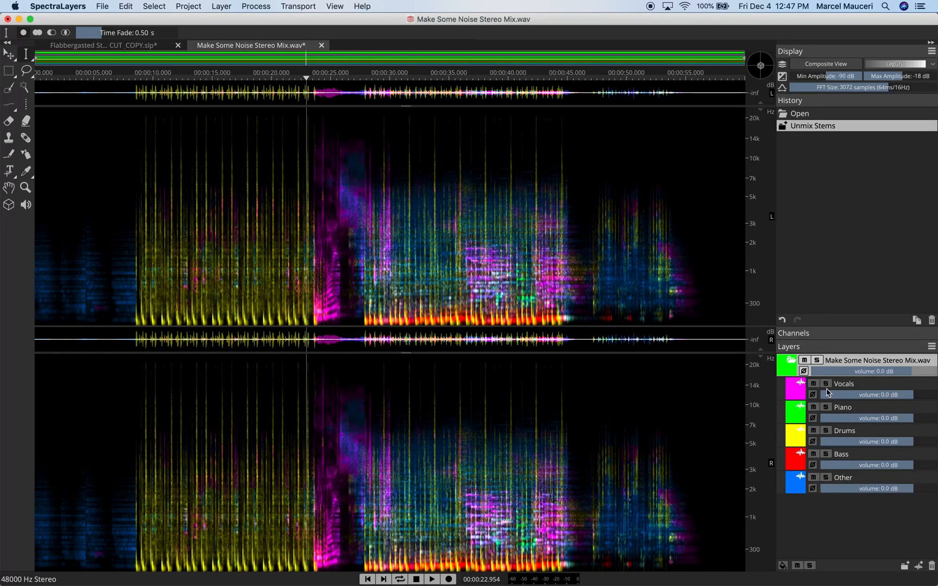
pyautogui.click(825, 383)
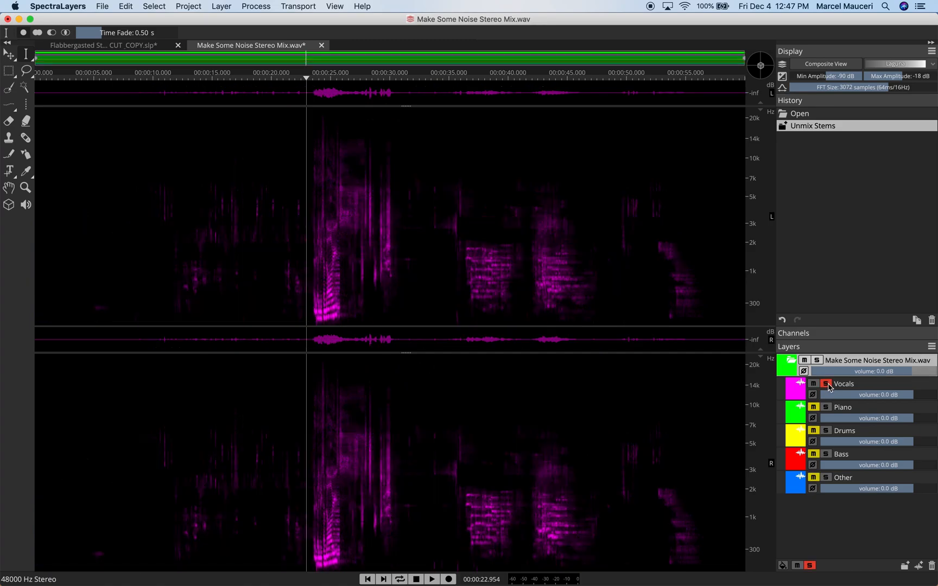
pyautogui.click(429, 578)
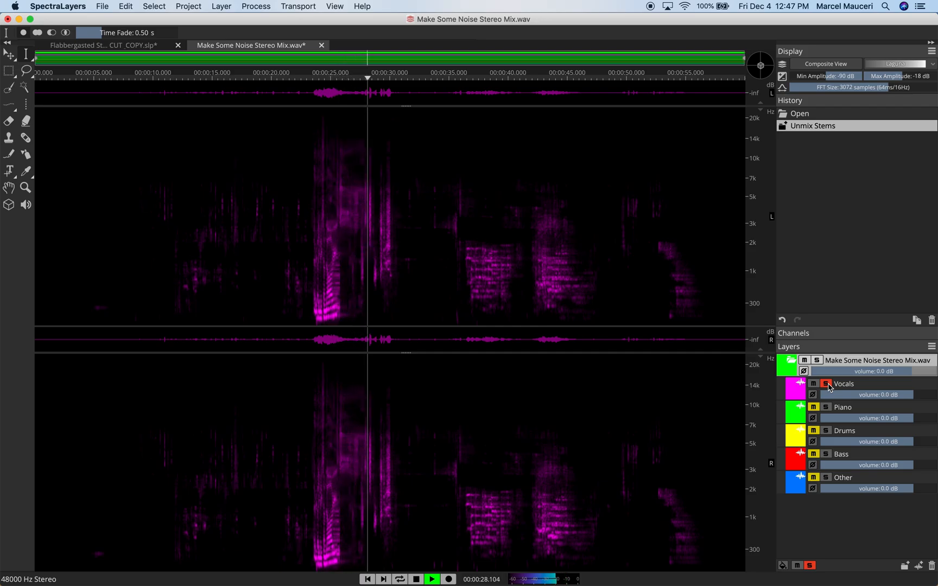
# Step: Solo and audition the Piano stem, then the Other stem
pyautogui.click(827, 407)
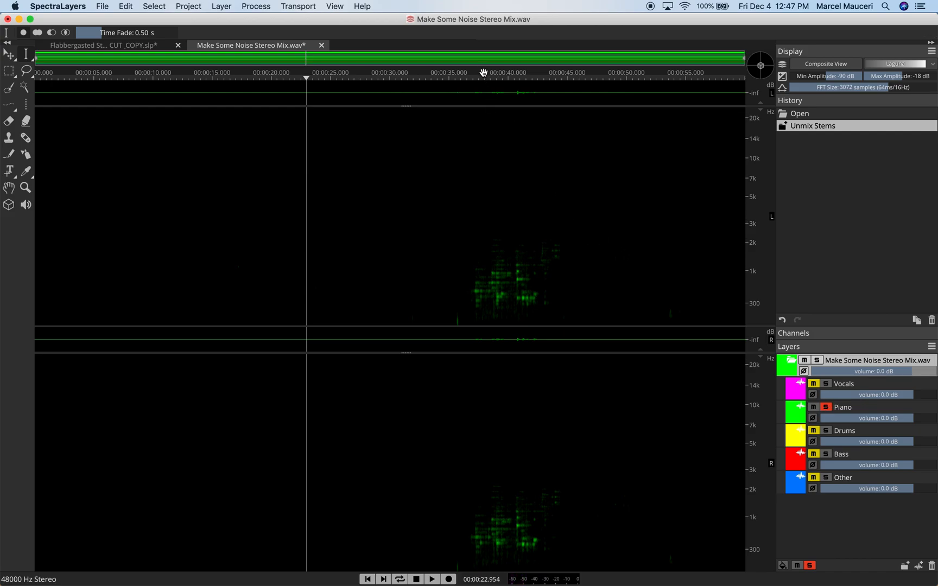
pyautogui.click(431, 579)
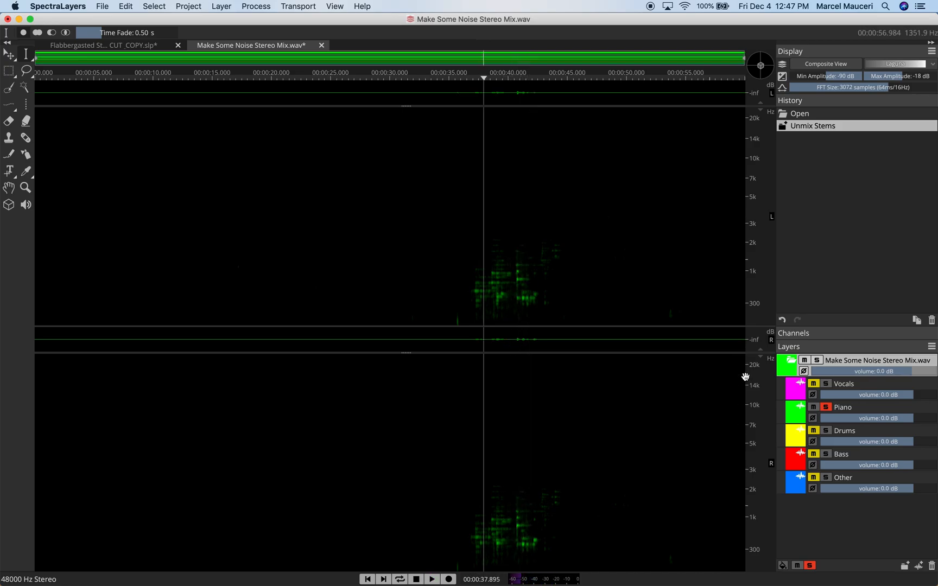
pyautogui.click(845, 430)
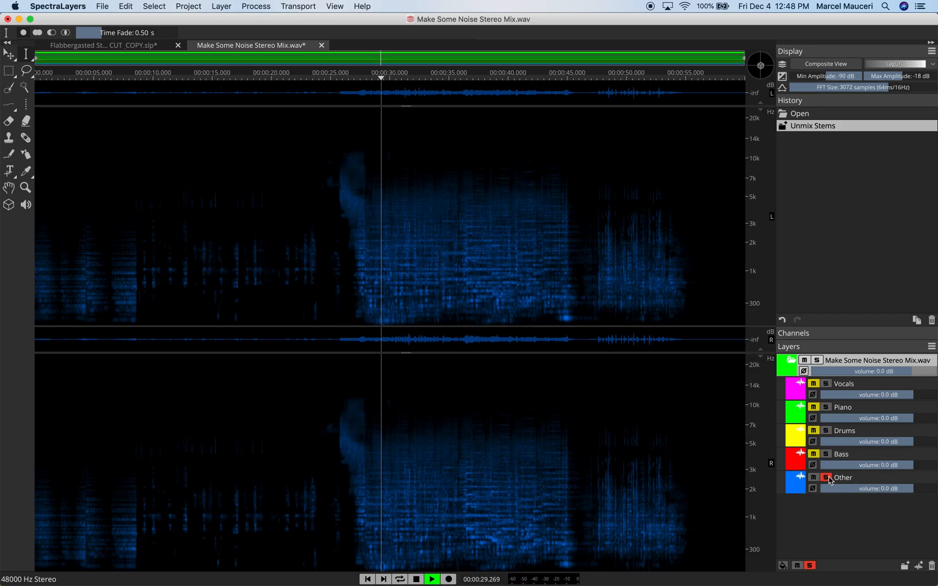
pyautogui.click(430, 578)
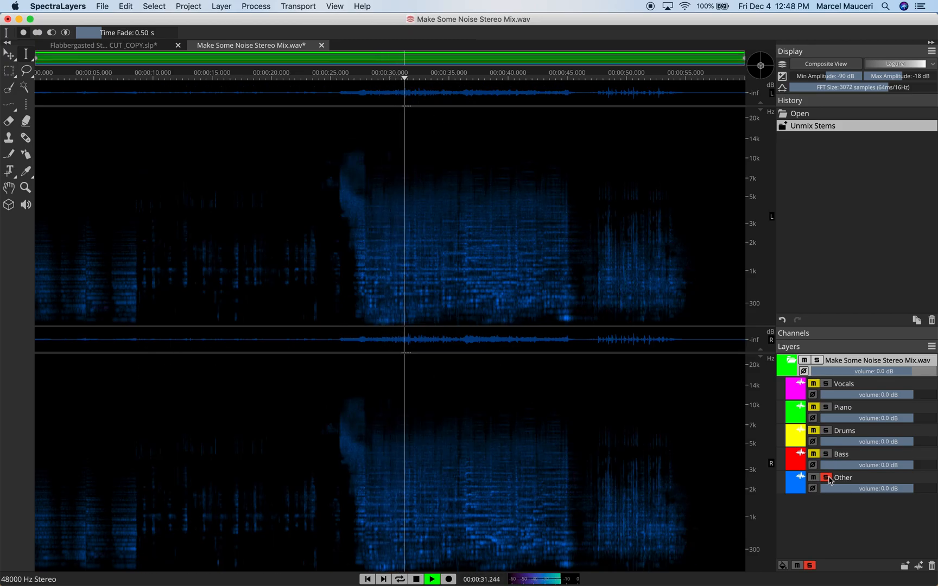